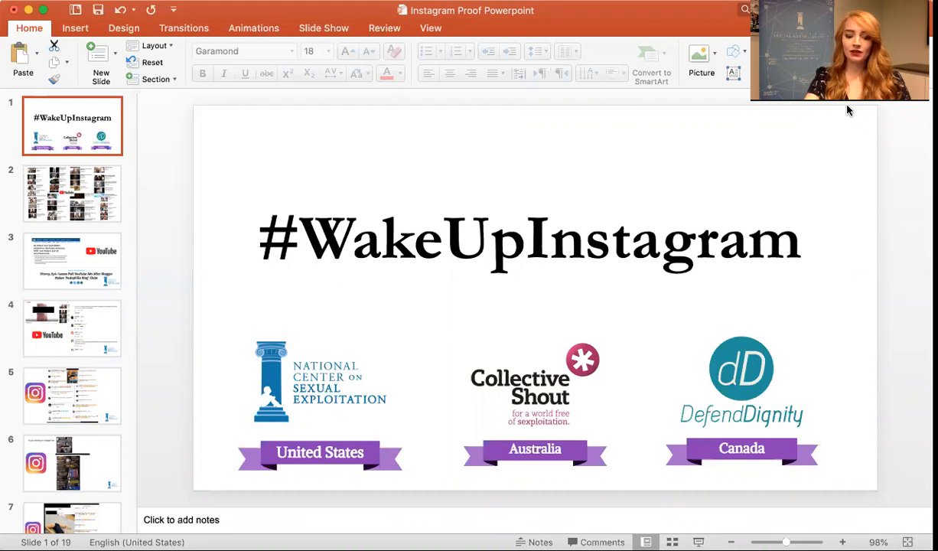
pyautogui.moveTo(83, 202)
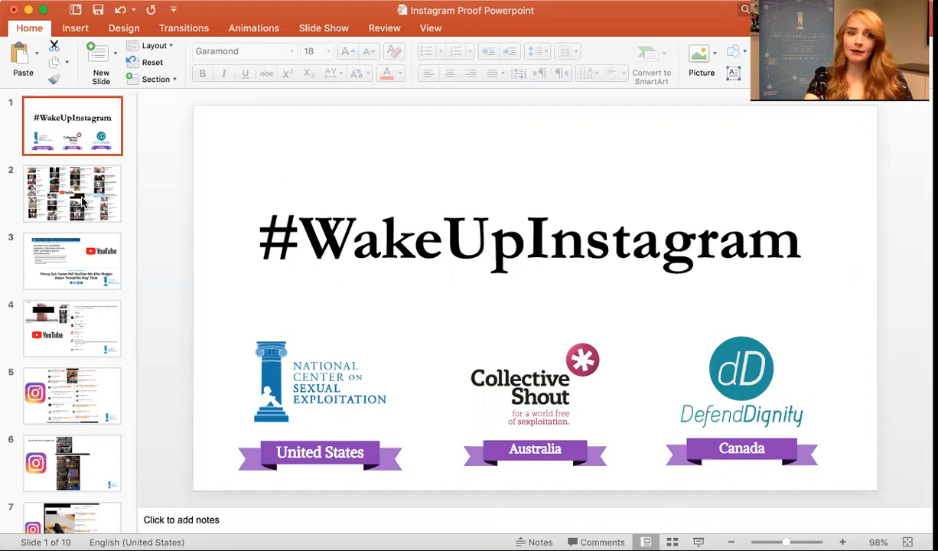
pyautogui.moveTo(71, 193)
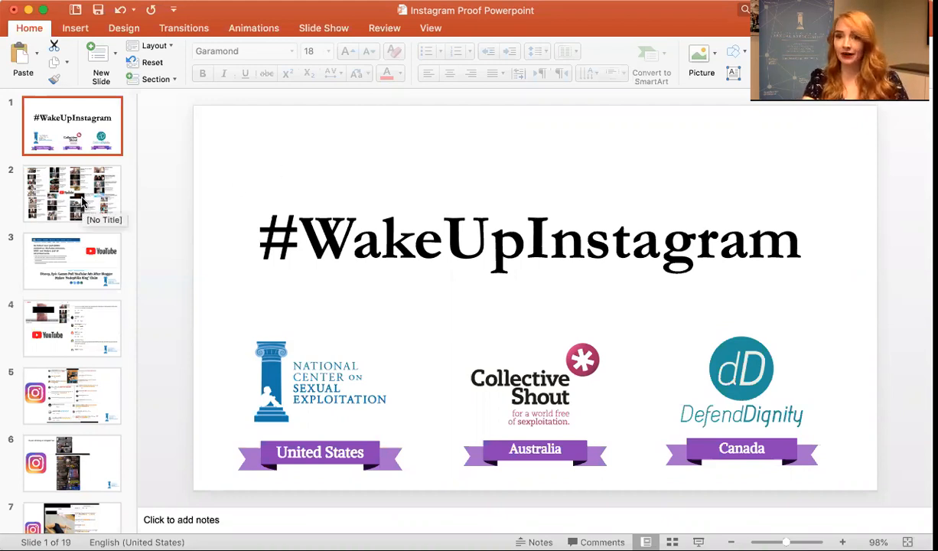
# Step through slide 2's YouTube collage to slide 3 on advertisers pulling YouTube ads
pyautogui.click(71, 192)
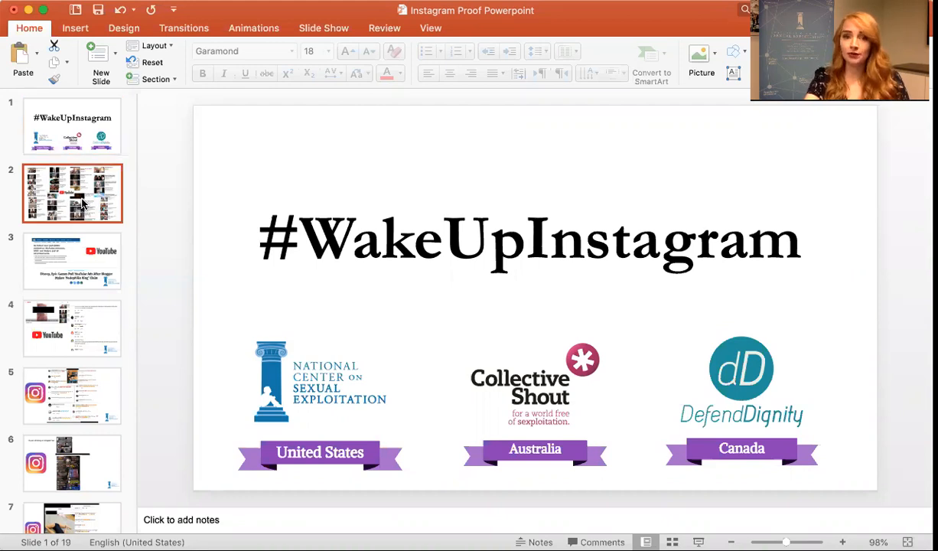
pyautogui.click(72, 193)
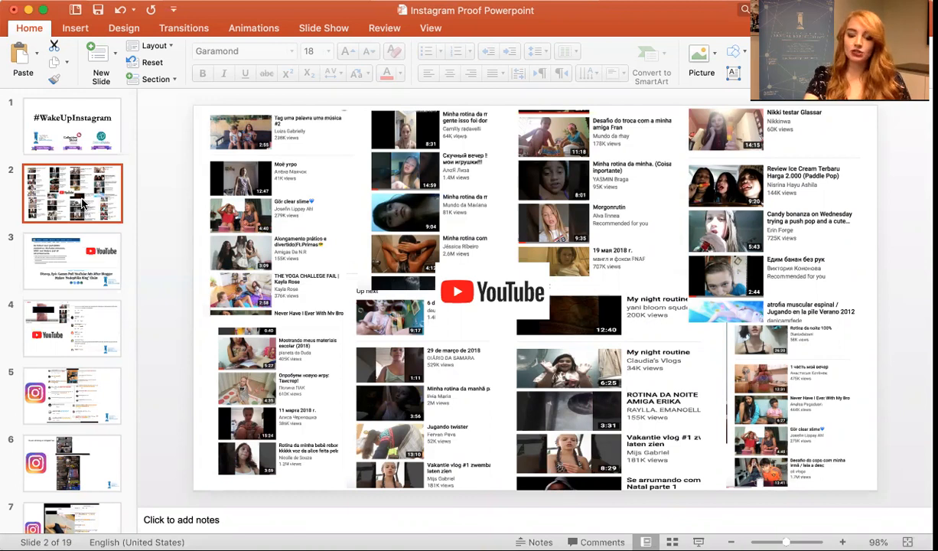
pyautogui.moveTo(81, 254)
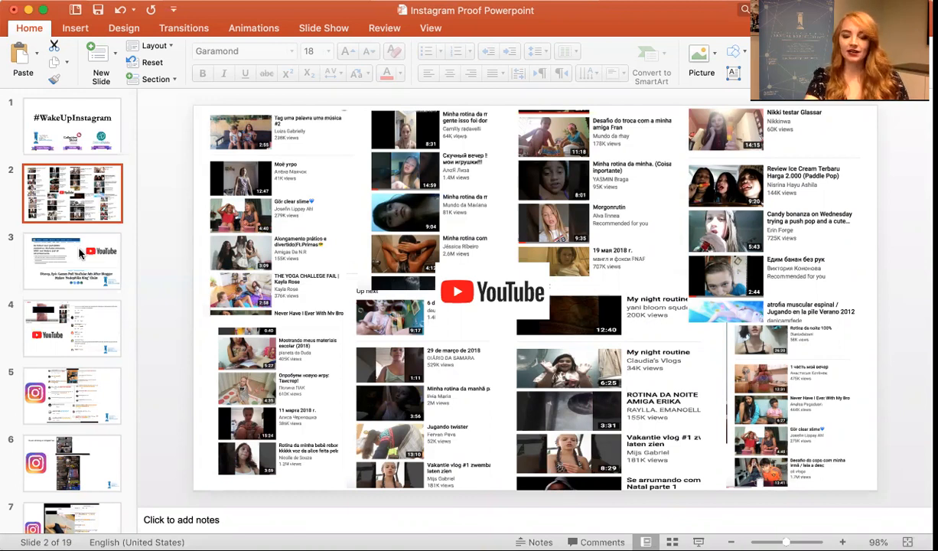
pyautogui.click(72, 260)
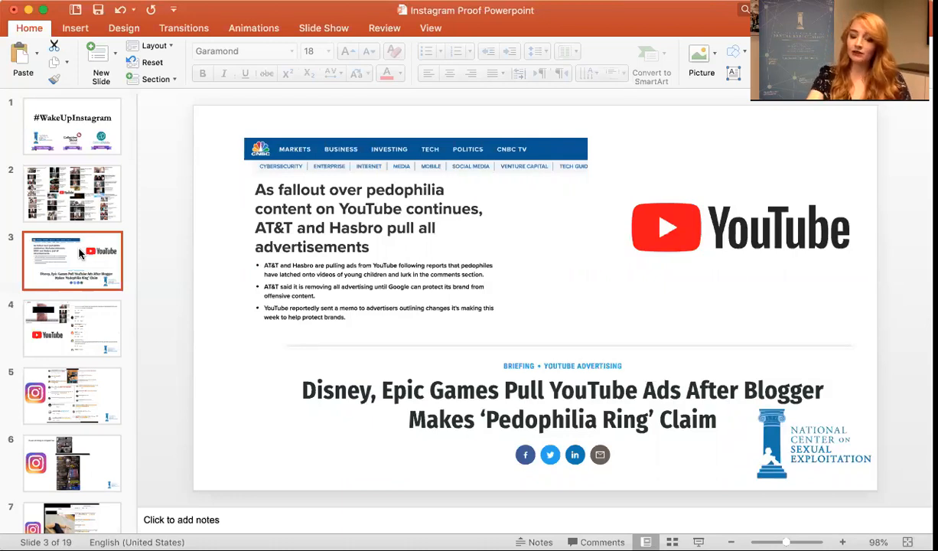
pyautogui.moveTo(77, 318)
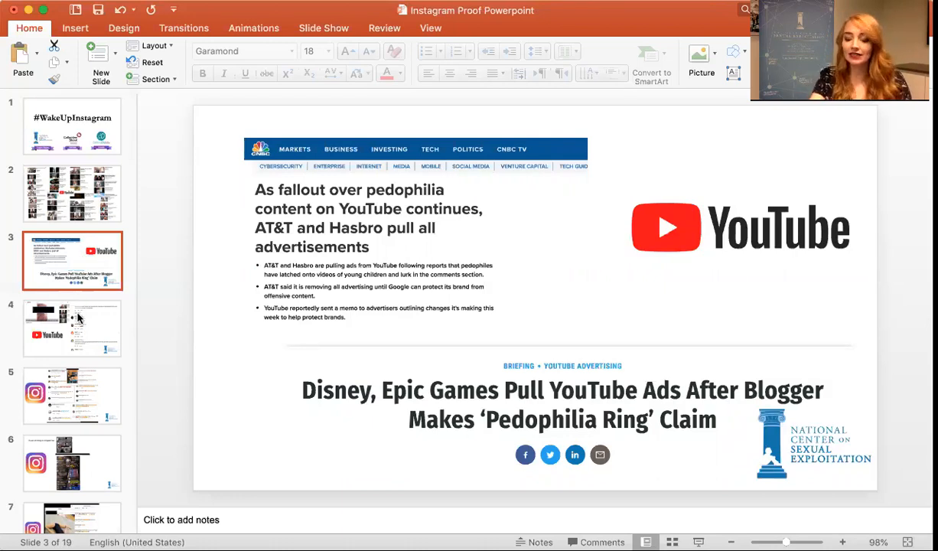
pyautogui.moveTo(76, 321)
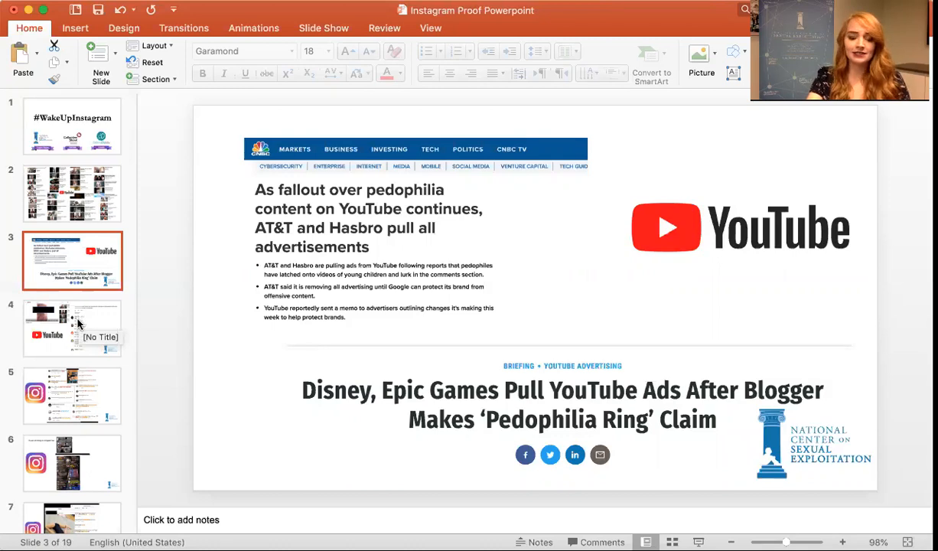
# Show slide 4's YouTube comment thread, then select slide 5 with Instagram comments
pyautogui.click(72, 328)
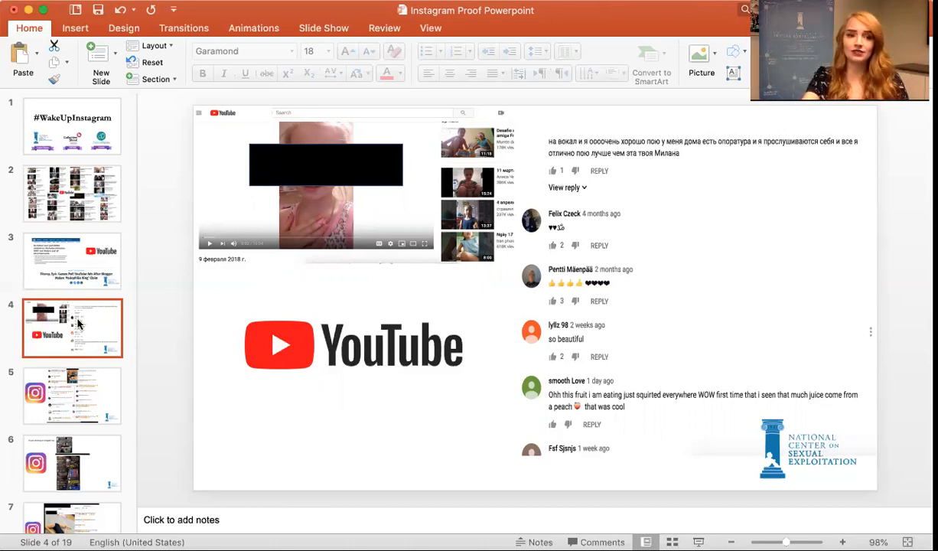
pyautogui.moveTo(73, 380)
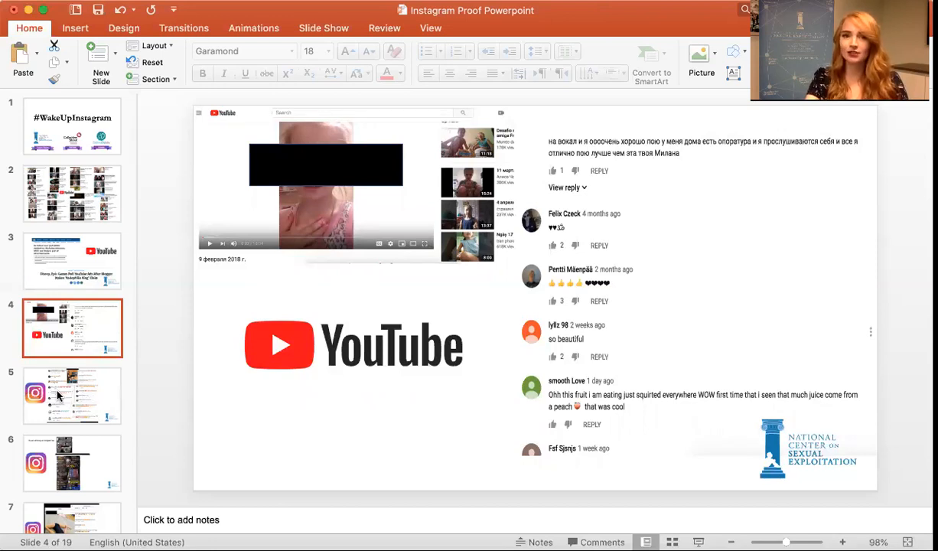
pyautogui.click(72, 395)
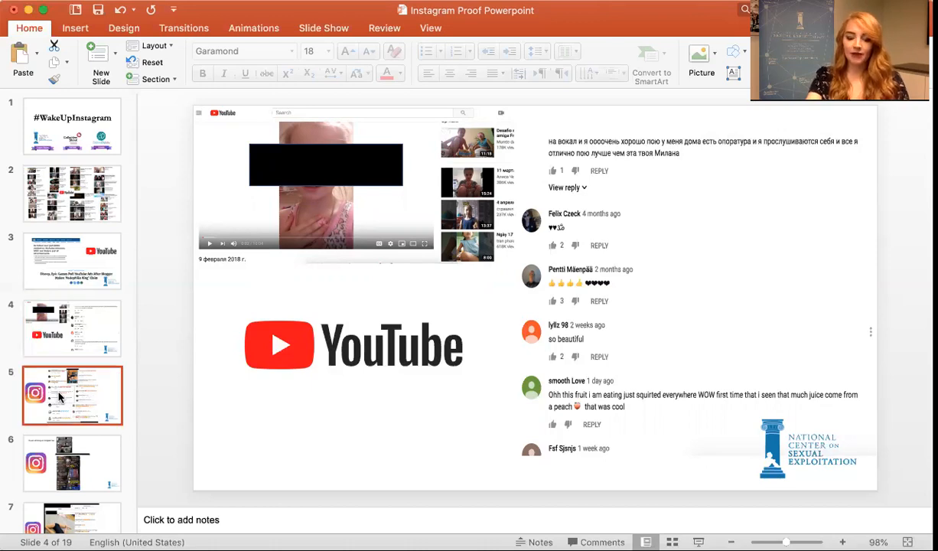
# Display slide 5's Instagram comments, then slide 6 of a 13-year-old's Instagram live
pyautogui.click(72, 396)
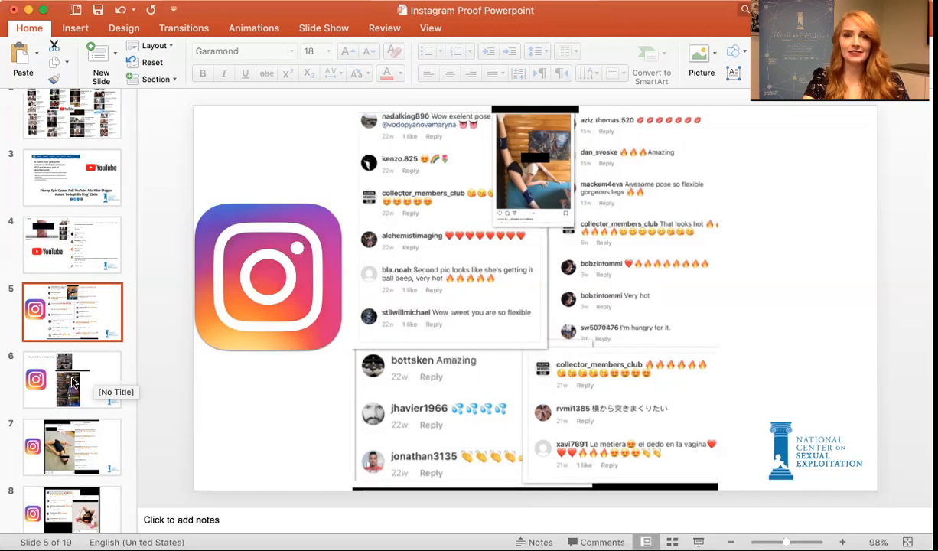
pyautogui.click(72, 379)
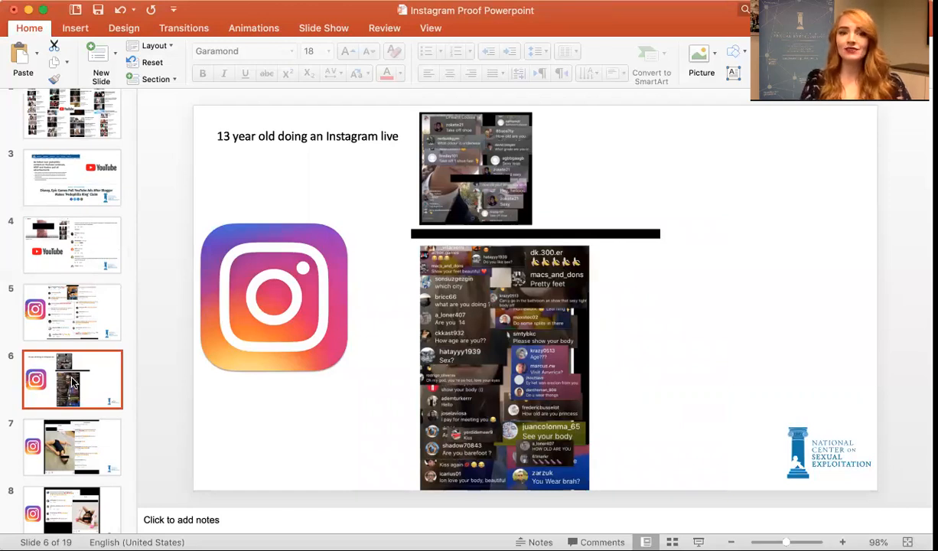
pyautogui.moveTo(68, 451)
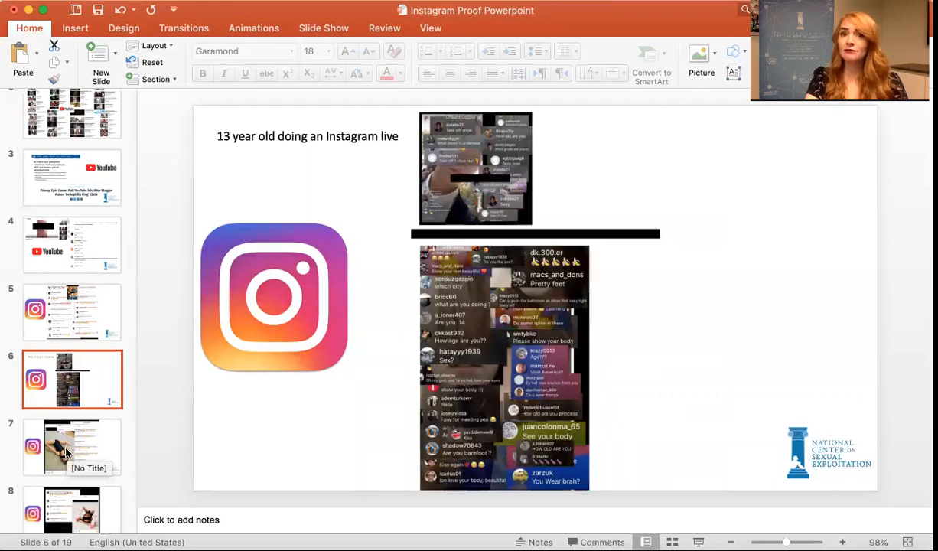
# Step through slides 7 and 8, the Instagram posts with their comments
pyautogui.click(72, 447)
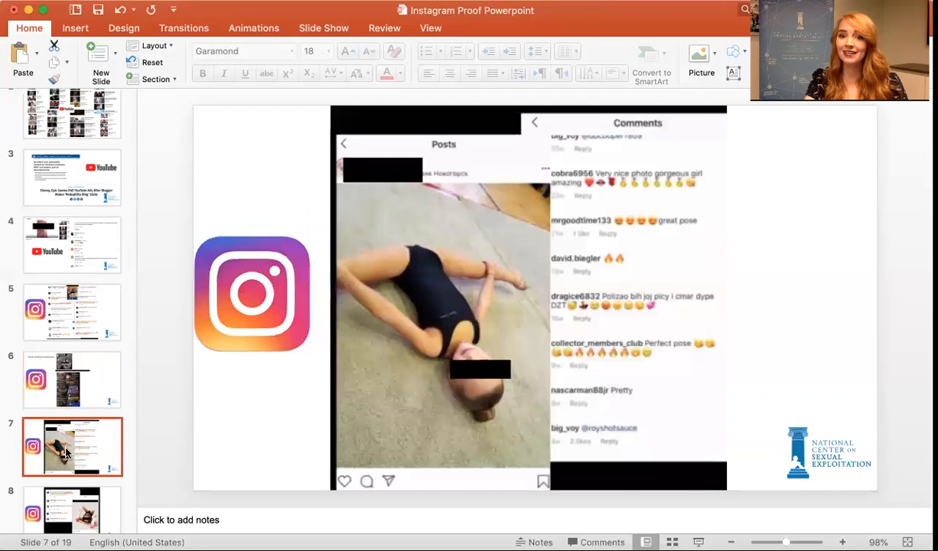
pyautogui.scroll(-3)
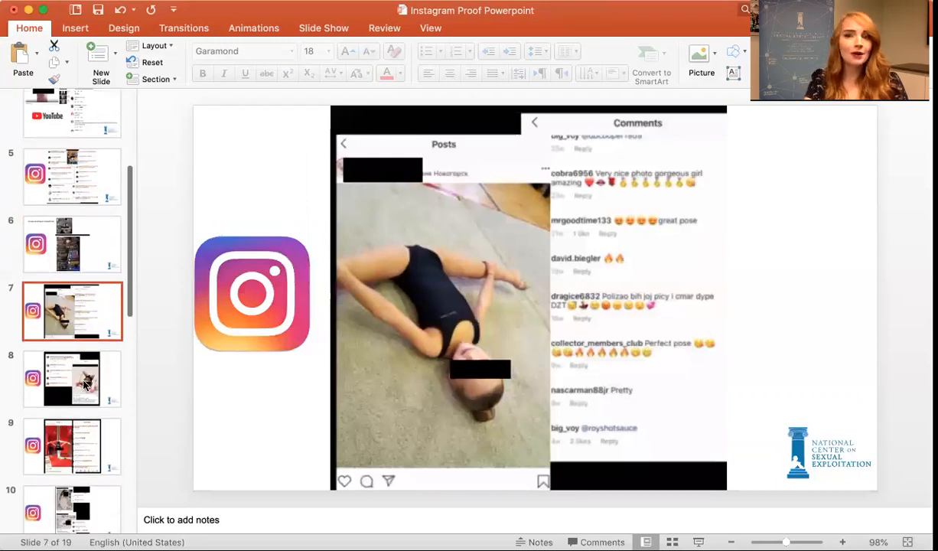
pyautogui.moveTo(86, 381)
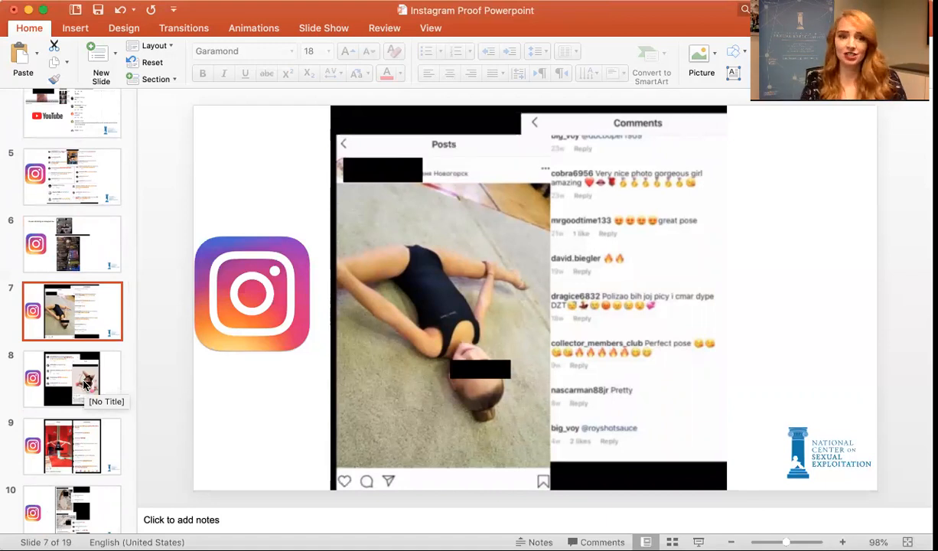
pyautogui.click(72, 378)
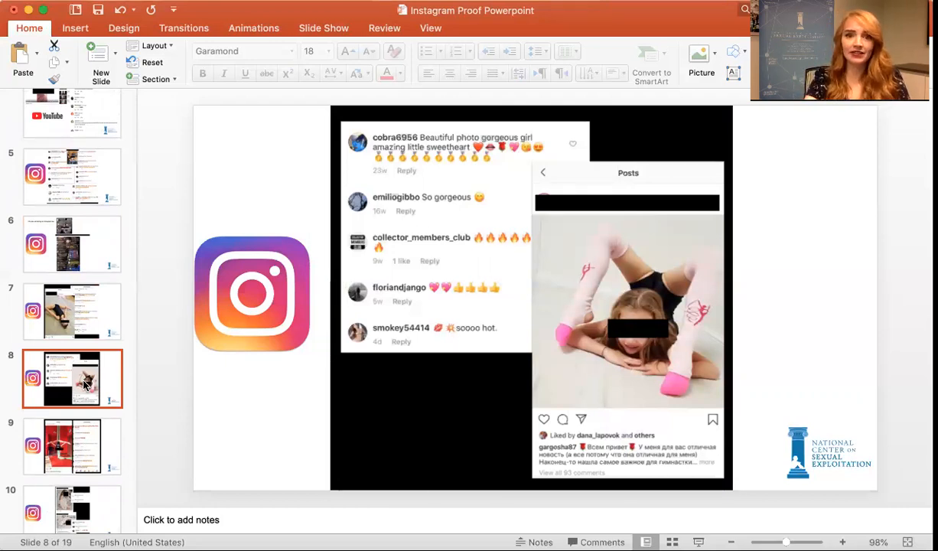
pyautogui.scroll(-3)
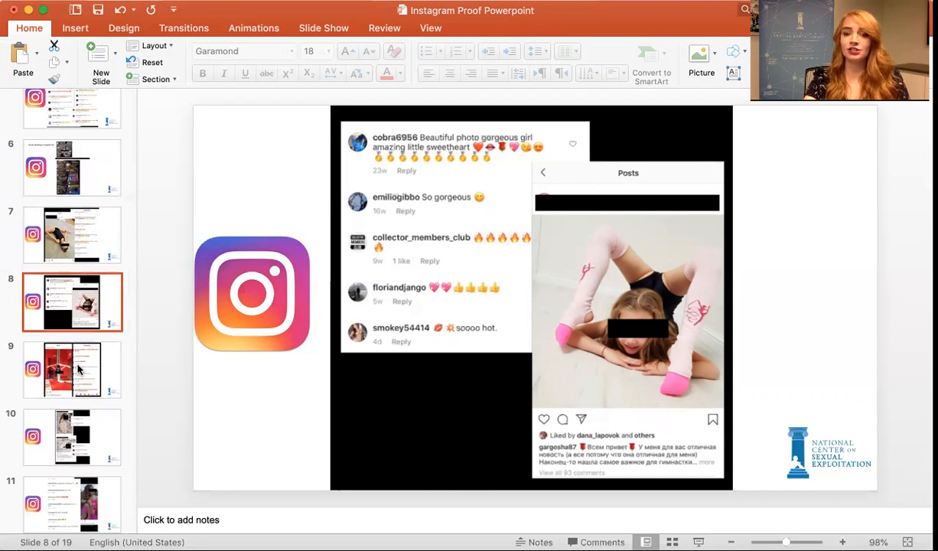
# Continue through slide 9 to slide 10, posts of a young girl with comments
pyautogui.click(72, 370)
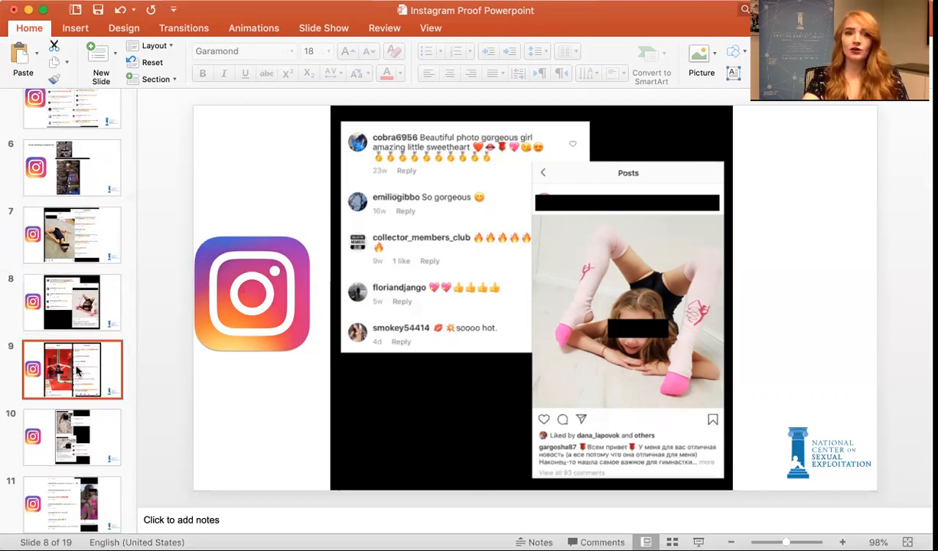
pyautogui.click(72, 370)
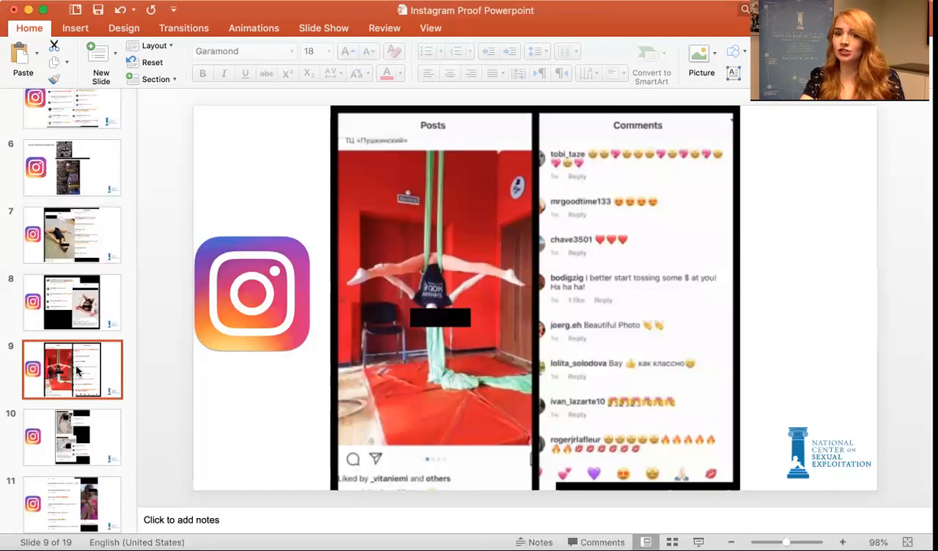
pyautogui.scroll(-3)
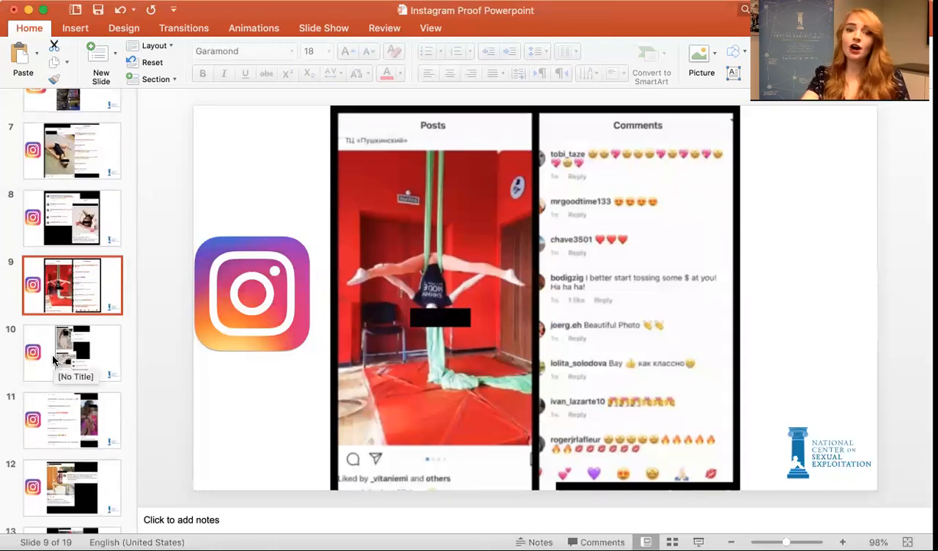
pyautogui.click(71, 352)
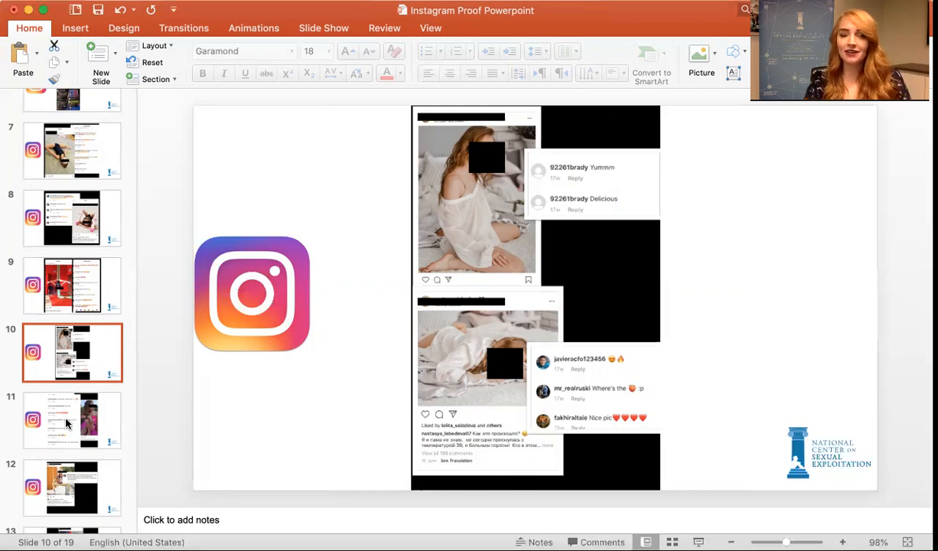
pyautogui.moveTo(73, 419)
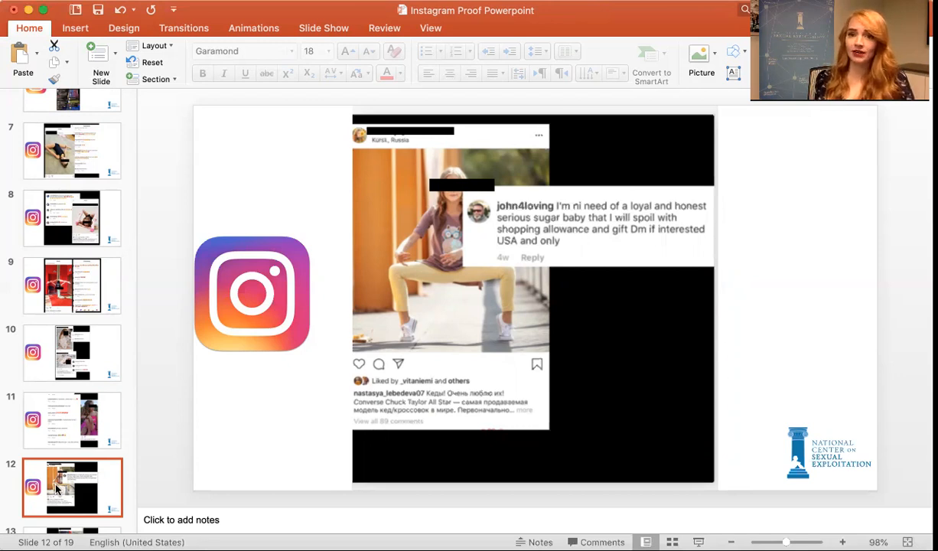
pyautogui.moveTo(809, 121)
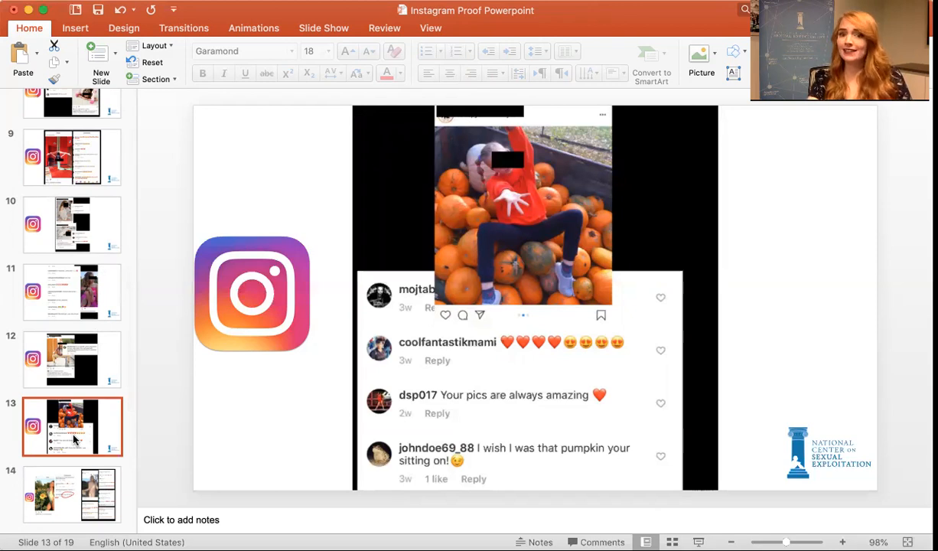
# Scroll the thumbnail pane down toward slide 13, the child on pumpkins post
pyautogui.scroll(-3)
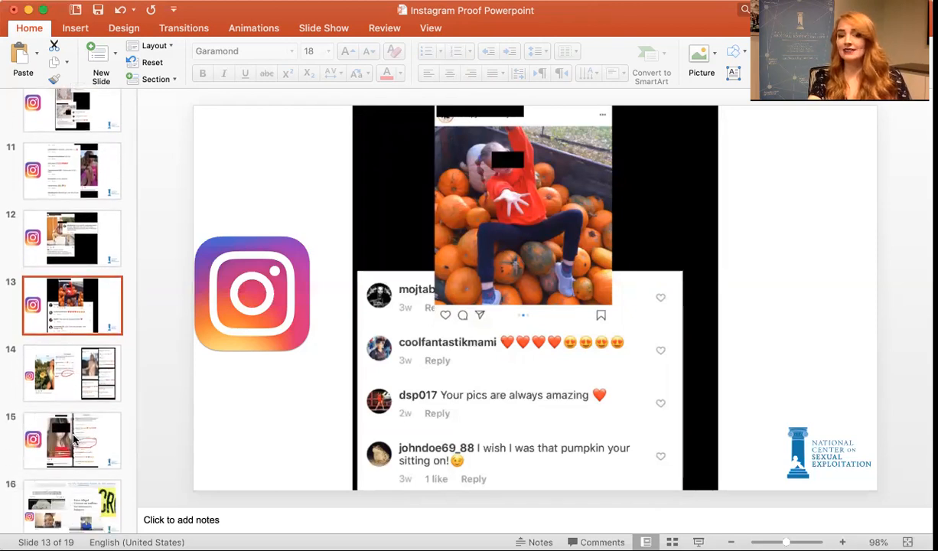
pyautogui.moveTo(60, 368)
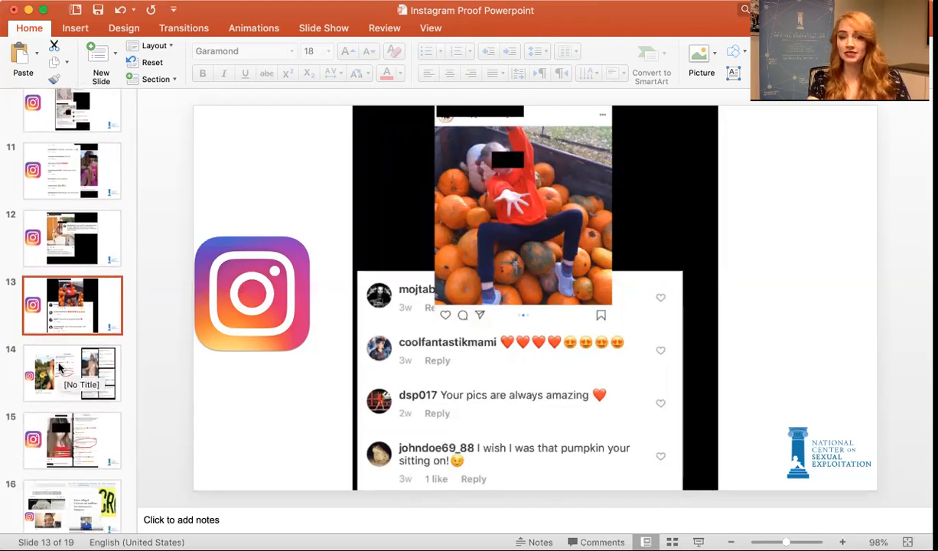
# Display slide 14's sunflower video post and comment grid, then select slide 15
pyautogui.click(72, 372)
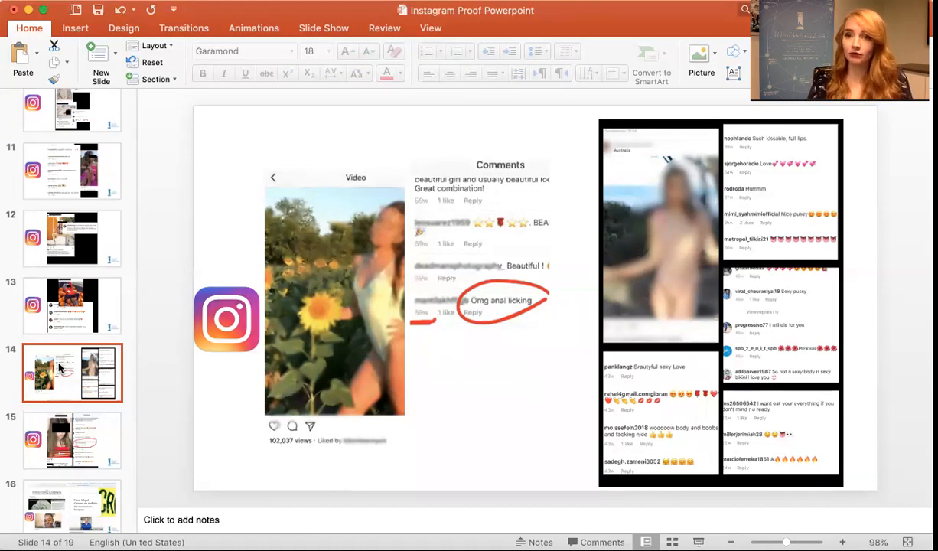
pyautogui.moveTo(470, 265)
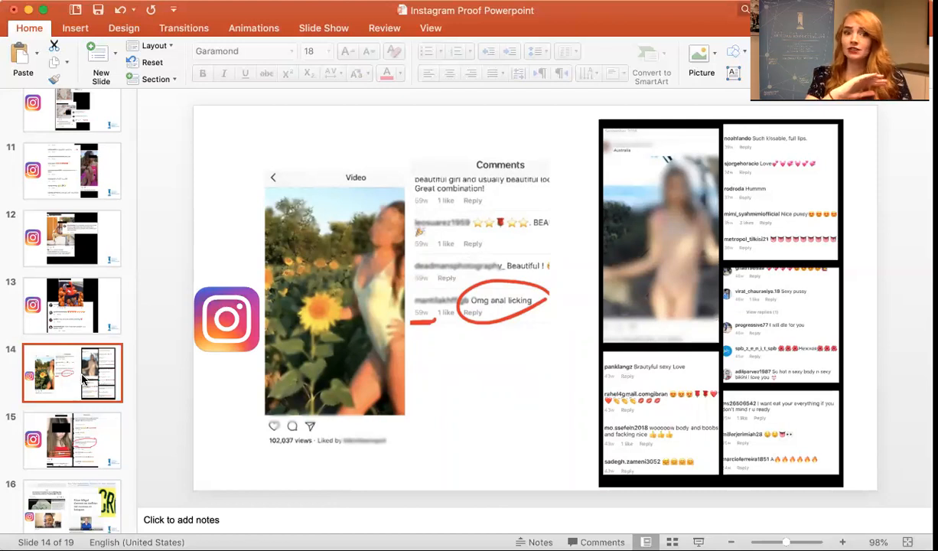
pyautogui.moveTo(73, 372)
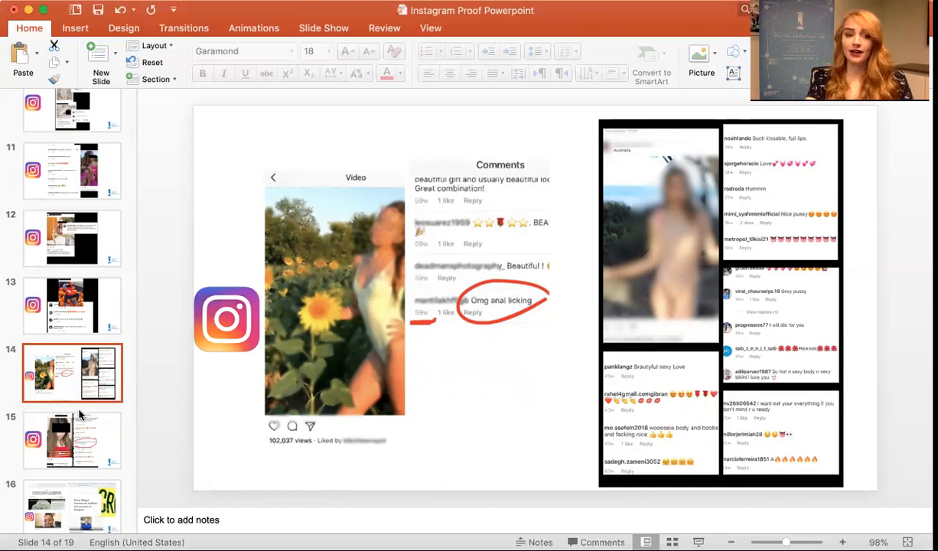
pyautogui.scroll(-3)
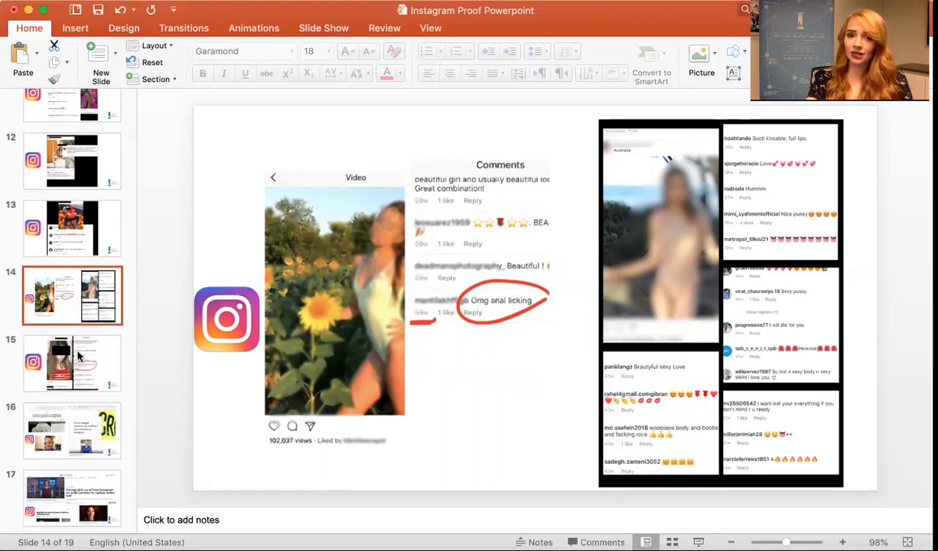
pyautogui.moveTo(71, 362)
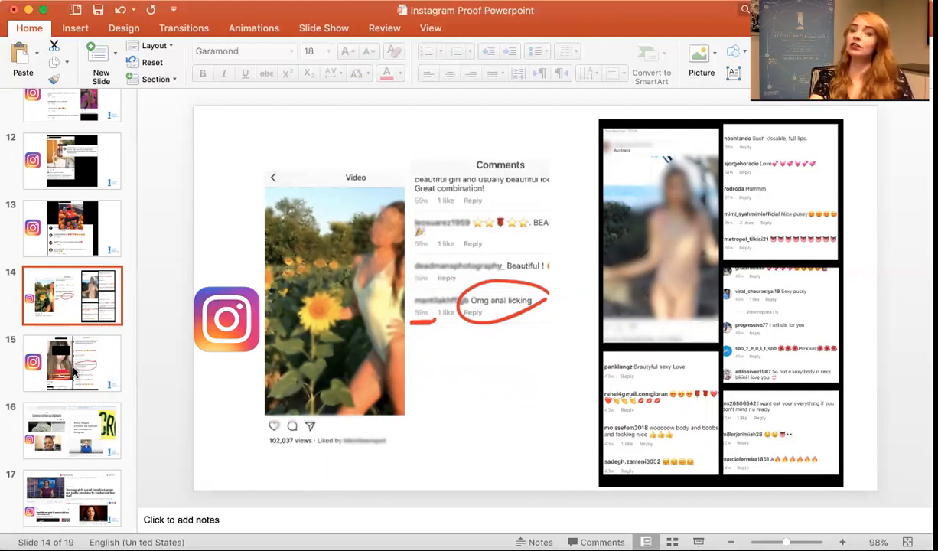
pyautogui.click(72, 362)
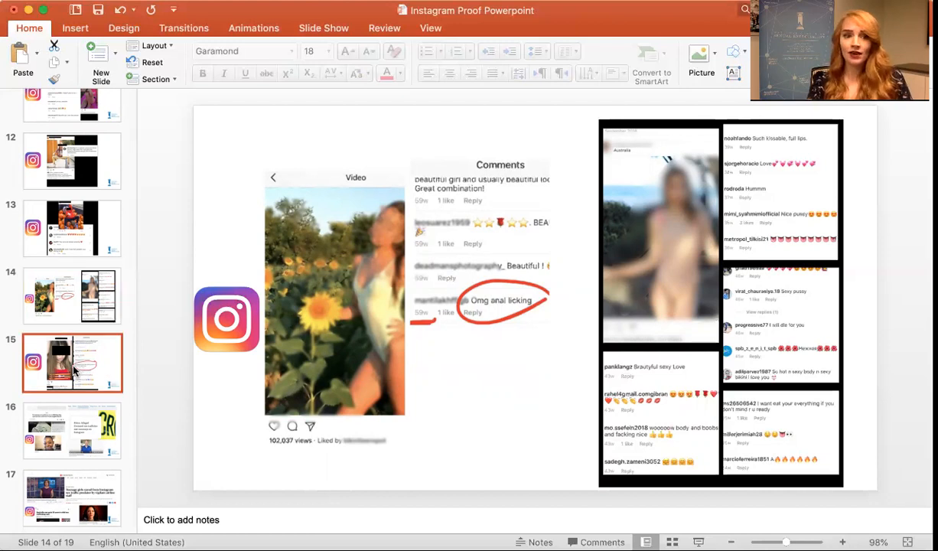
# Display slide 15, the girl's post with one comment circled in red
pyautogui.click(71, 362)
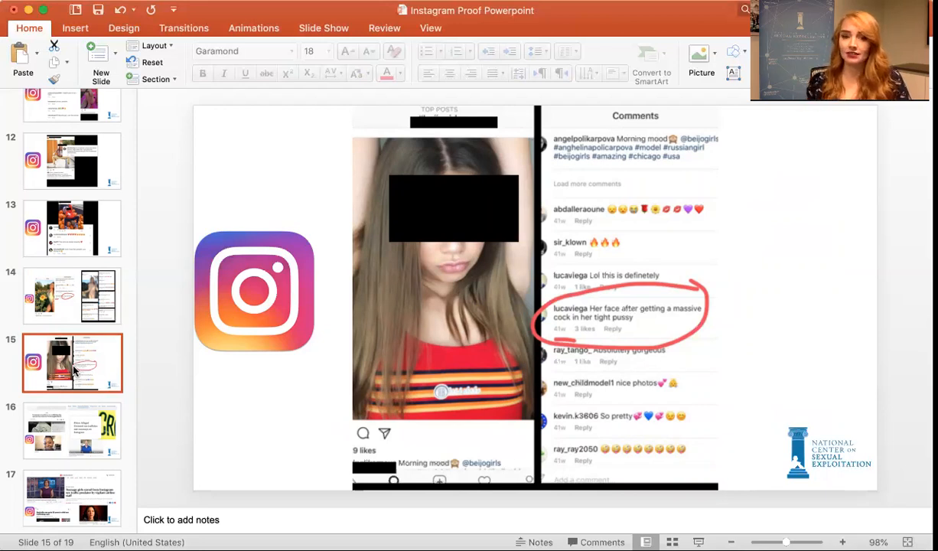
pyautogui.moveTo(71, 424)
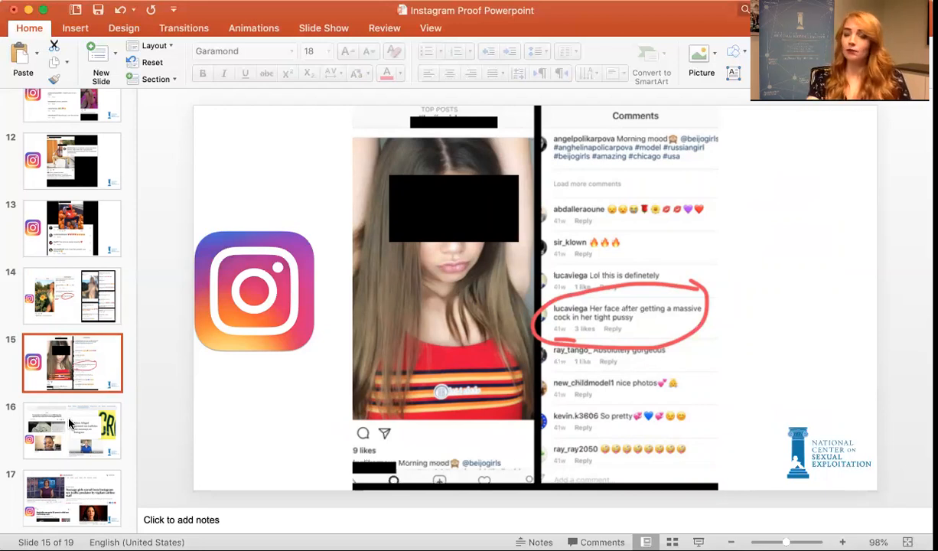
pyautogui.moveTo(73, 425)
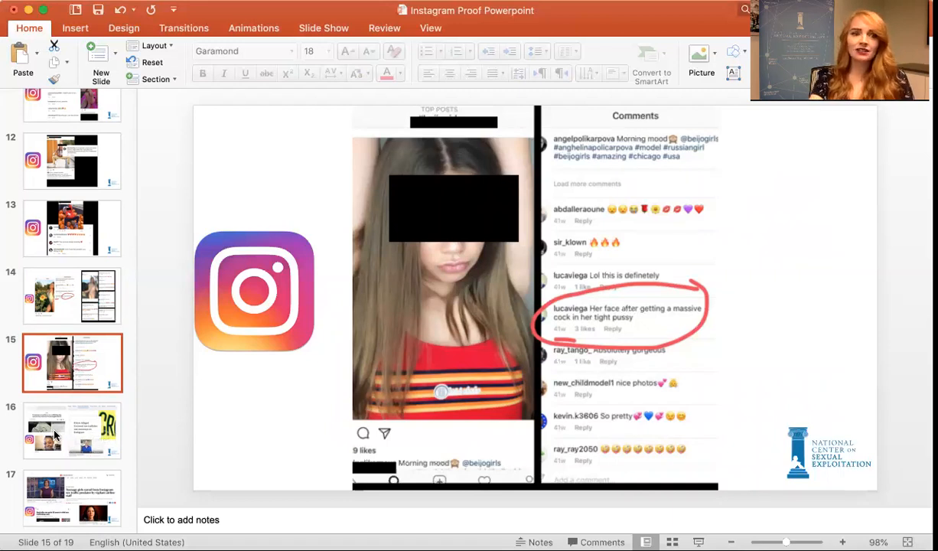
# Advance through slide 16's headlines to slide 17 on Instagram sex trafficking cases
pyautogui.click(72, 430)
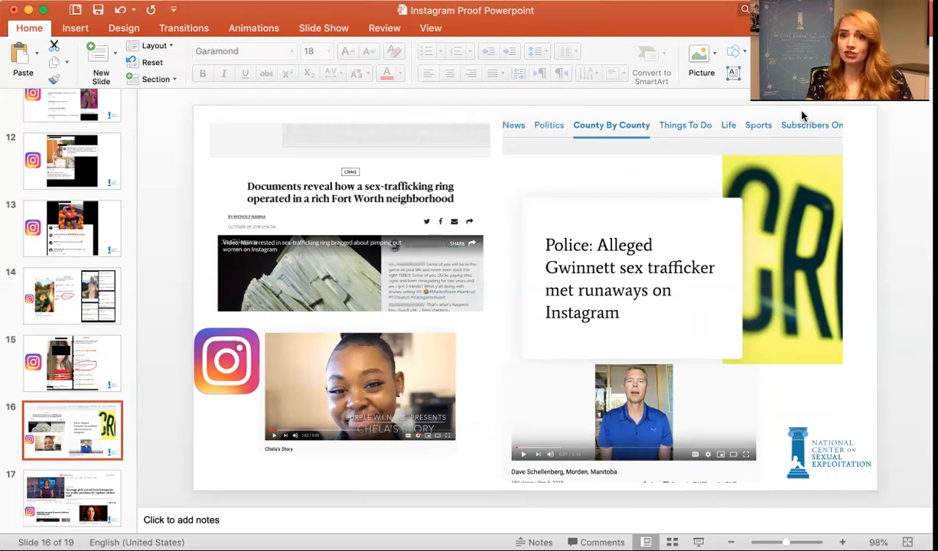
pyautogui.moveTo(32, 416)
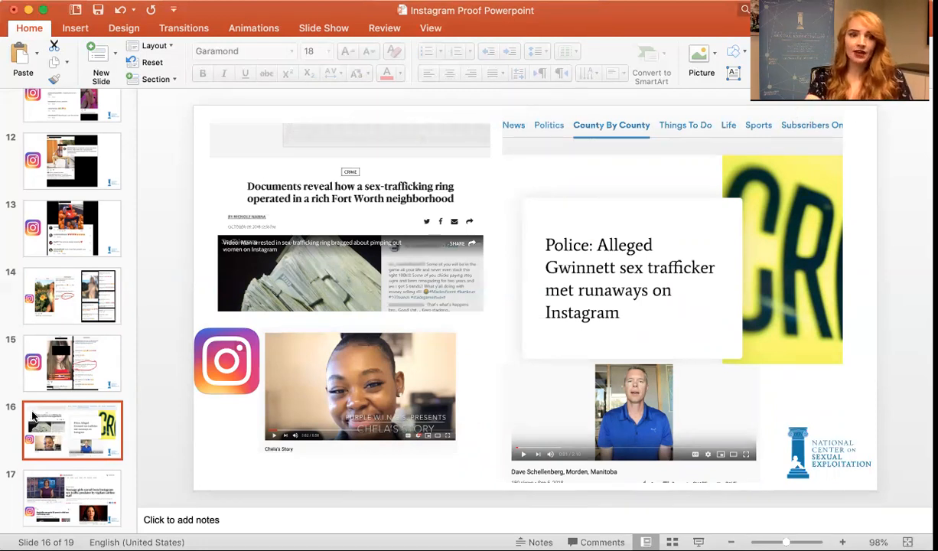
pyautogui.click(72, 498)
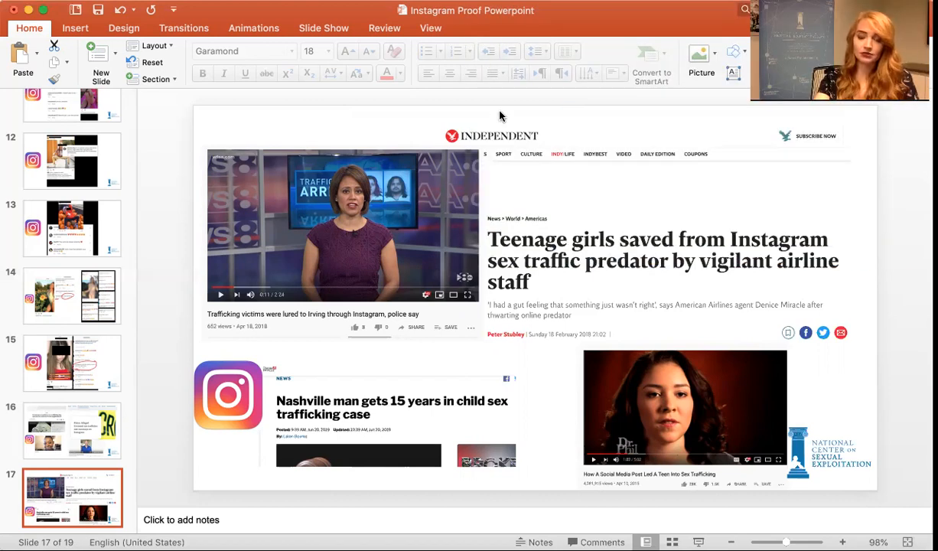
# Scroll past slide 18's partner logos to slide 19 listing the #WakeUpInstagram demands
pyautogui.scroll(-3)
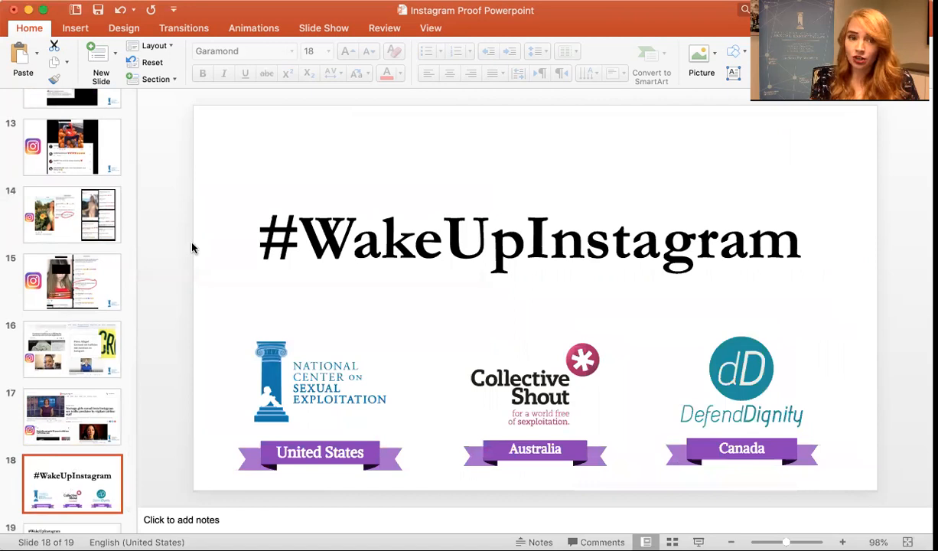
pyautogui.moveTo(168, 273)
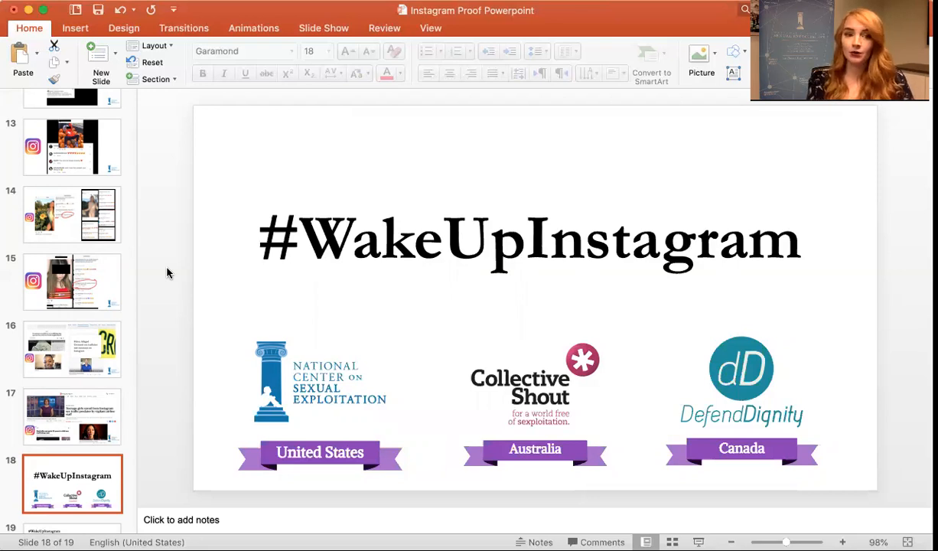
pyautogui.scroll(-3)
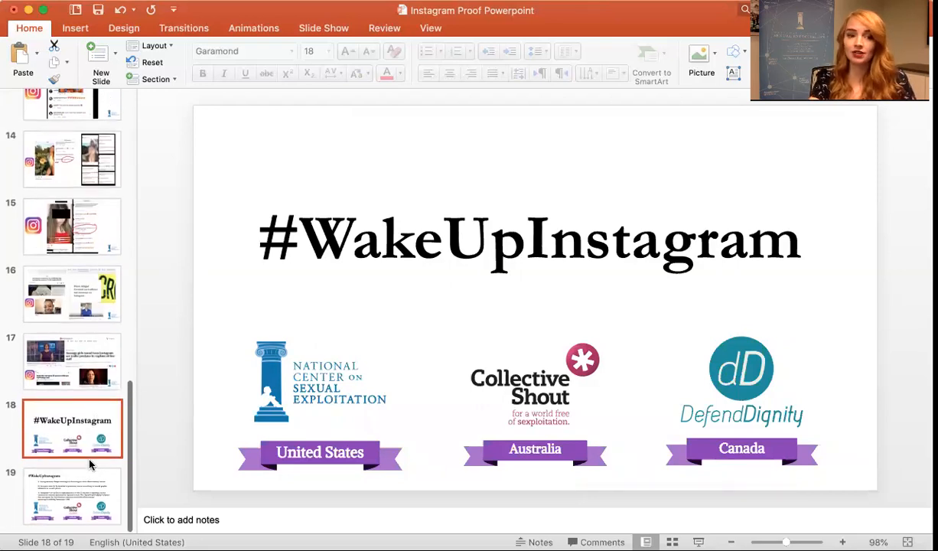
pyautogui.moveTo(76, 494)
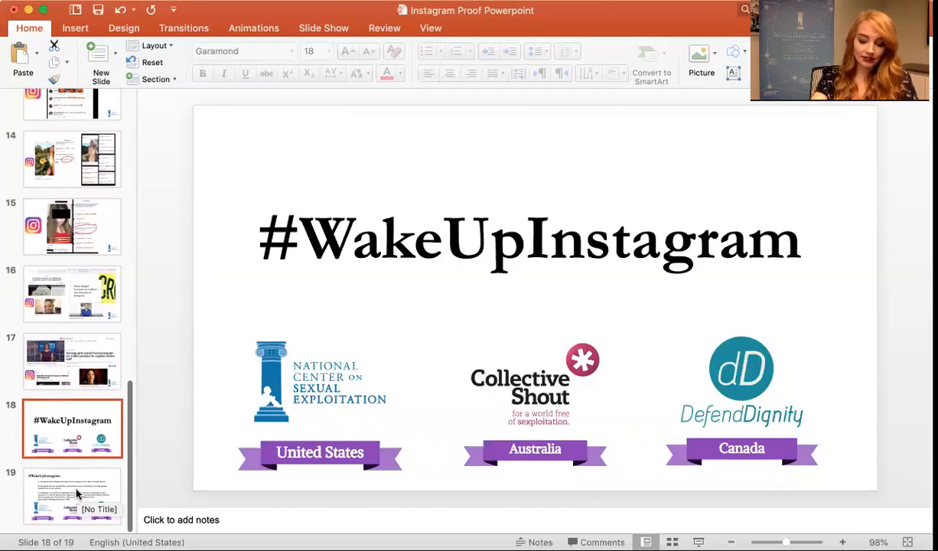
pyautogui.click(72, 496)
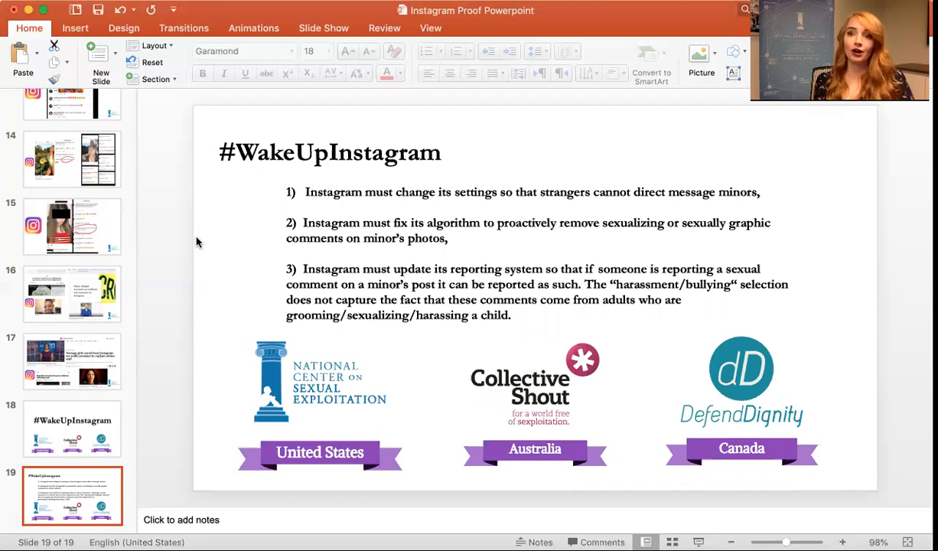
pyautogui.moveTo(810, 215)
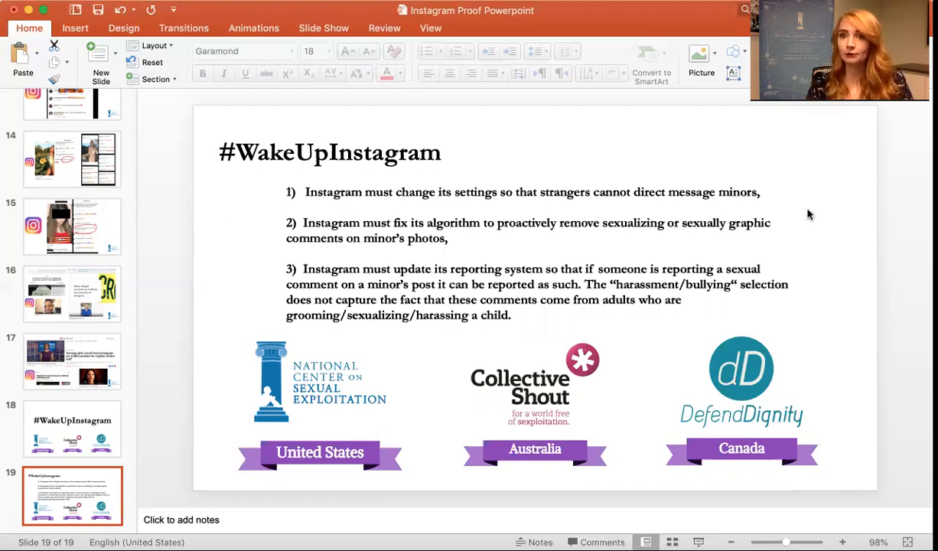